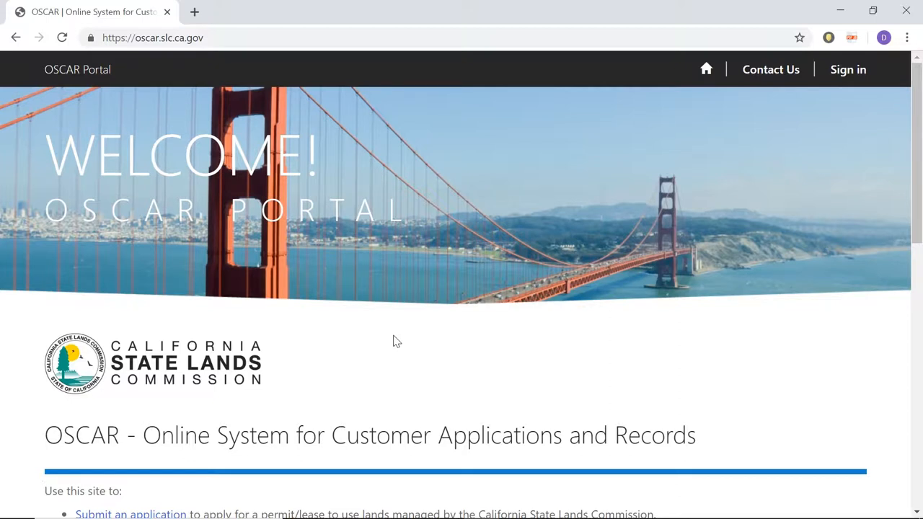
pyautogui.moveTo(848, 70)
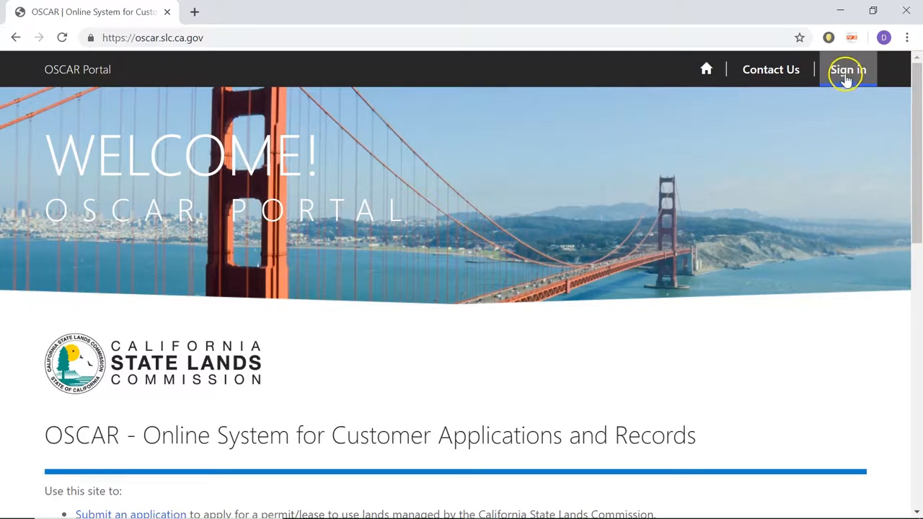
# Go to the OSCAR Portal sign-in page from the top navigation 'Sign in' link
pyautogui.click(848, 69)
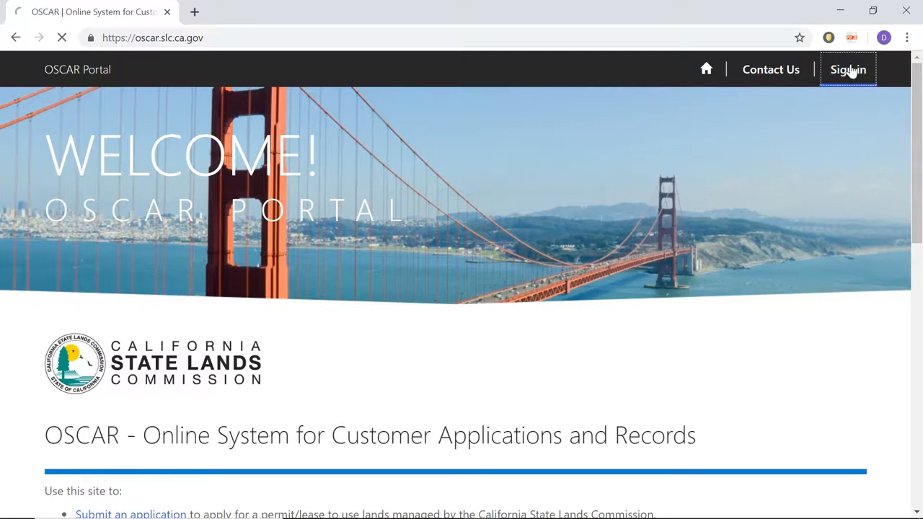
pyautogui.click(848, 69)
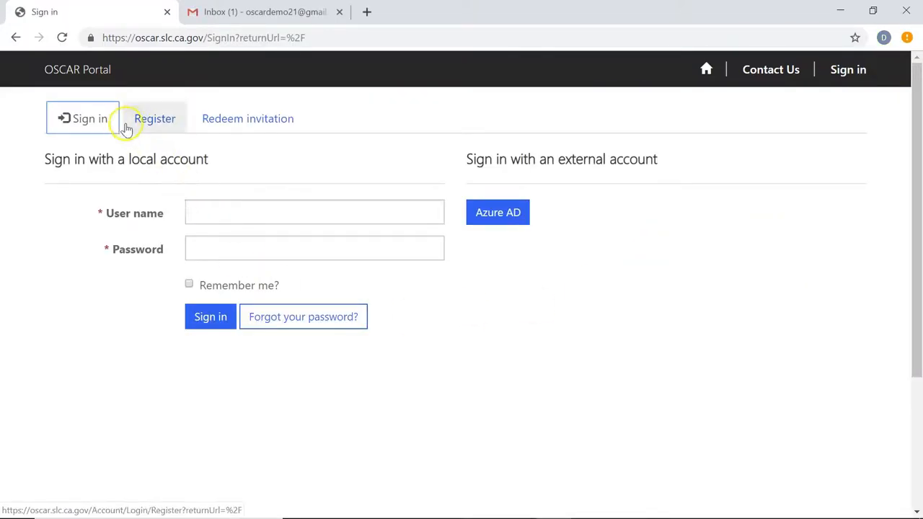
pyautogui.click(154, 119)
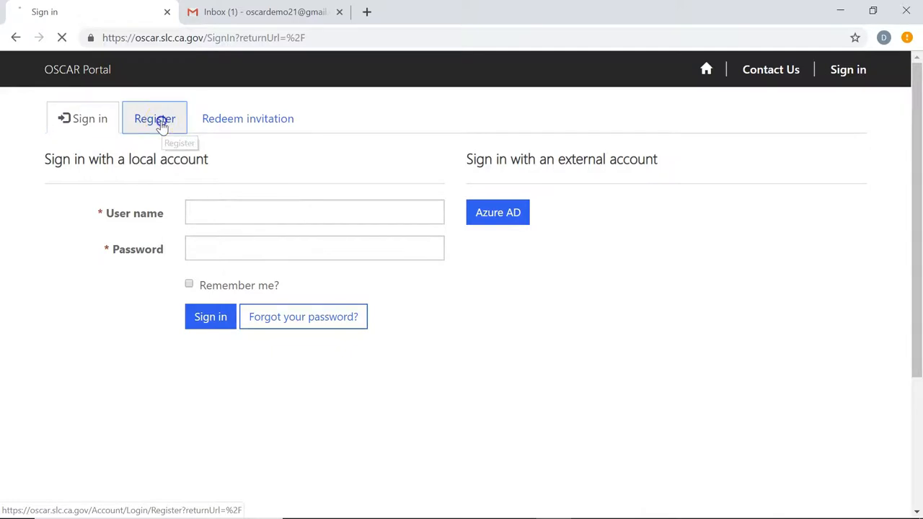
pyautogui.click(154, 118)
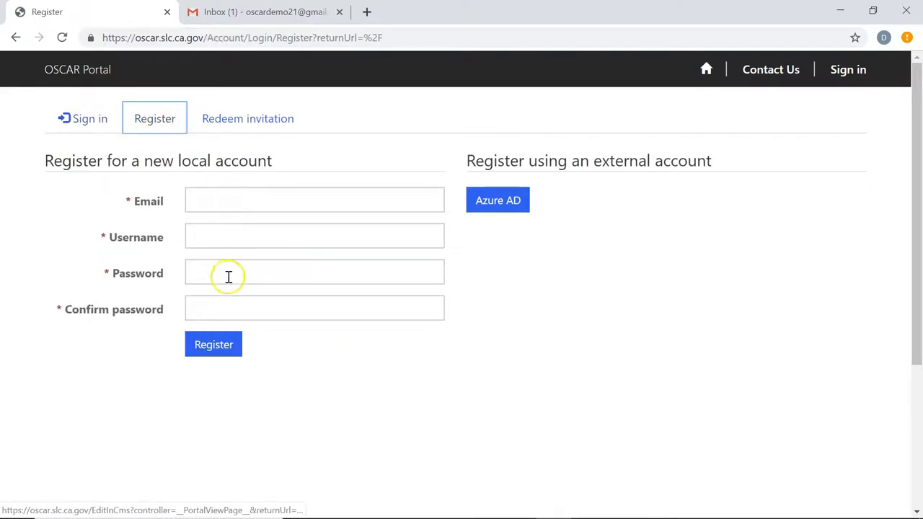
pyautogui.click(213, 344)
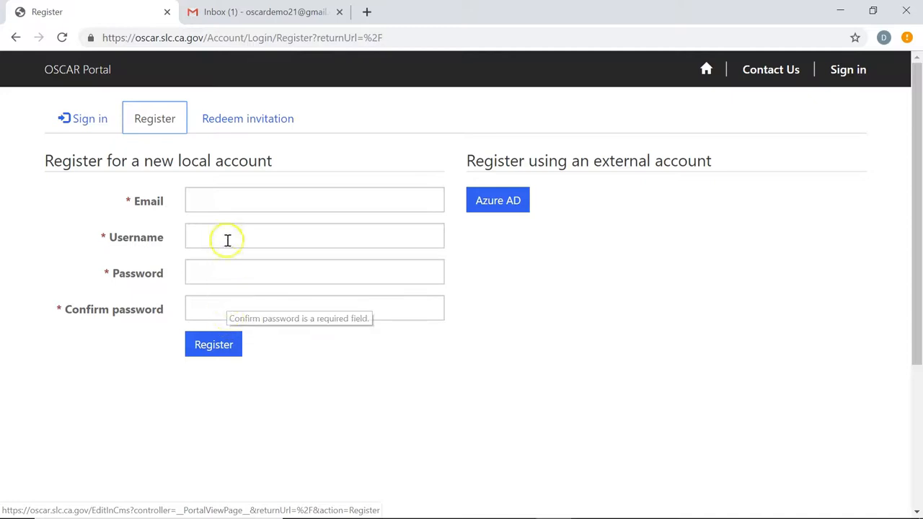
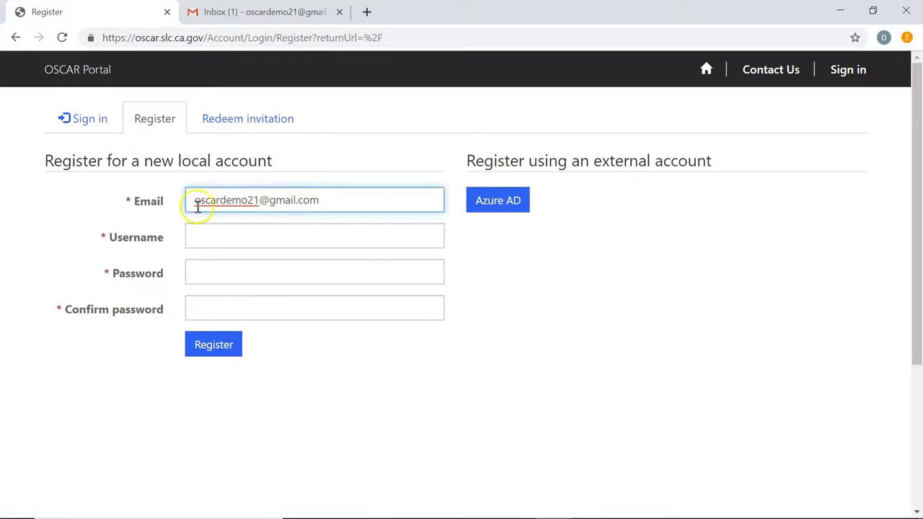
# Enter the username 'OscarDemo' and the password with its confirmation
pyautogui.click(314, 236)
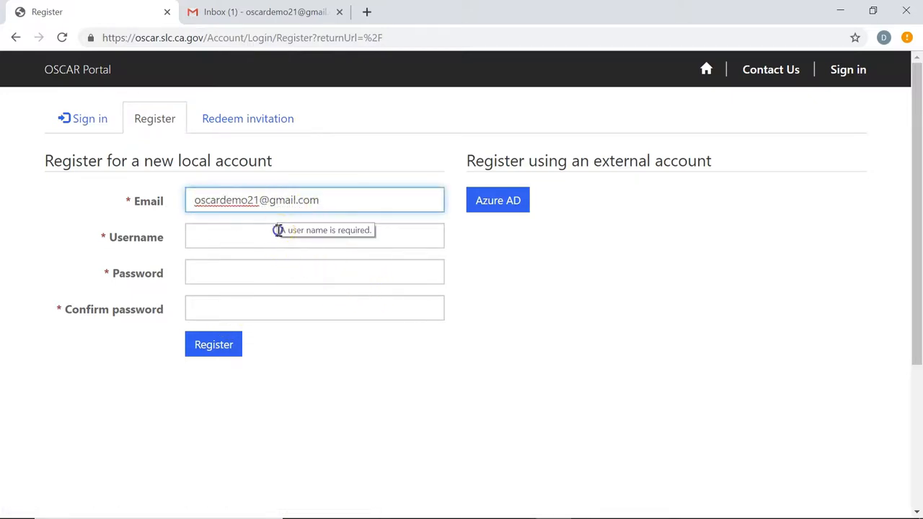
pyautogui.click(314, 236)
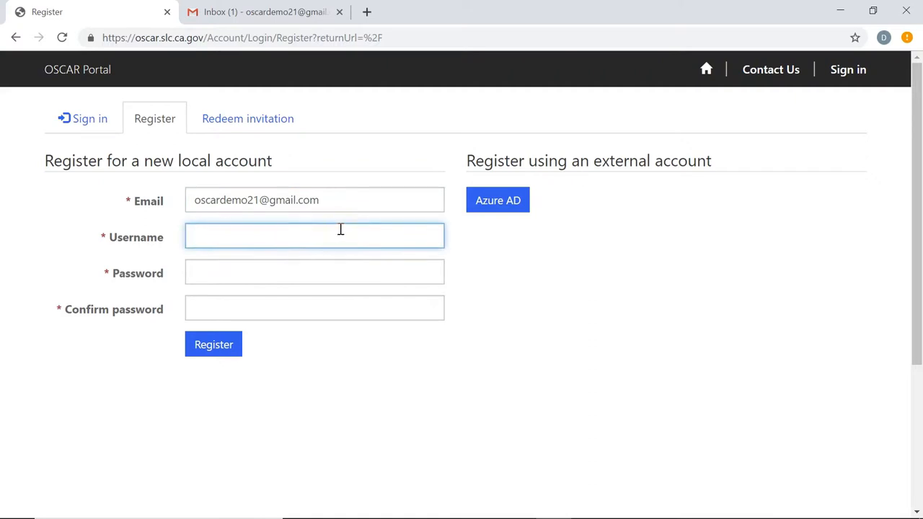
pyautogui.write('O')
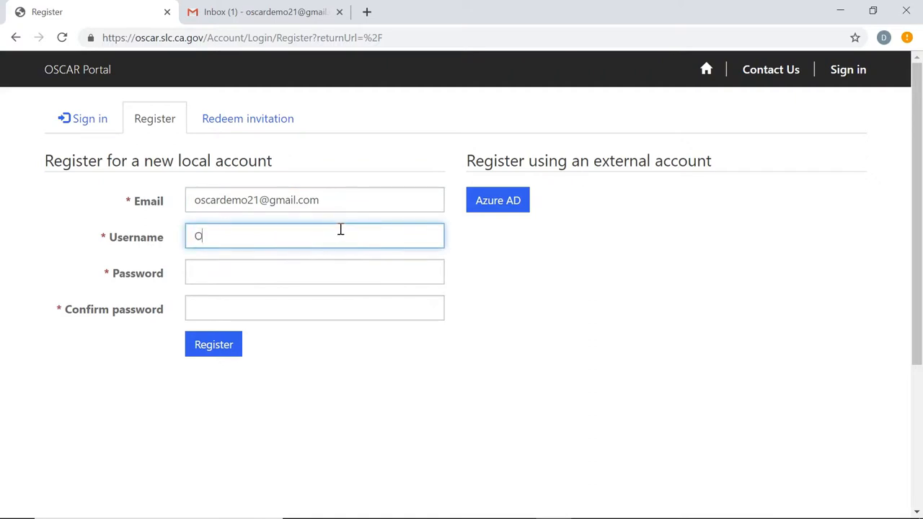
pyautogui.write('scarDemo21')
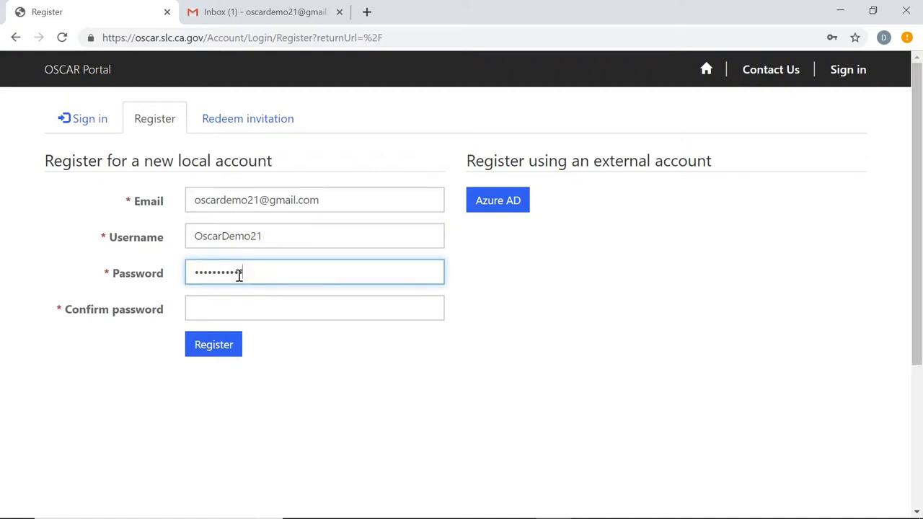
pyautogui.write('••••')
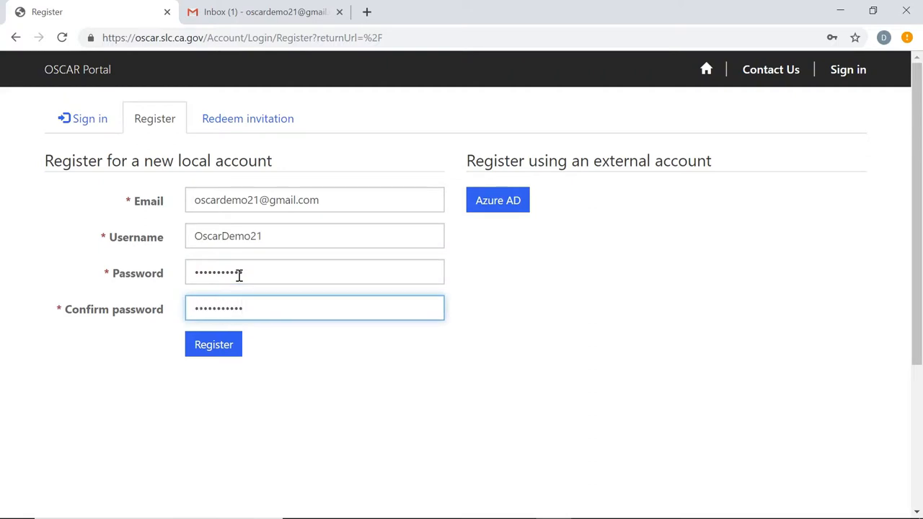
# Submit the registration and dismiss the browser's save-password popup
pyautogui.click(214, 344)
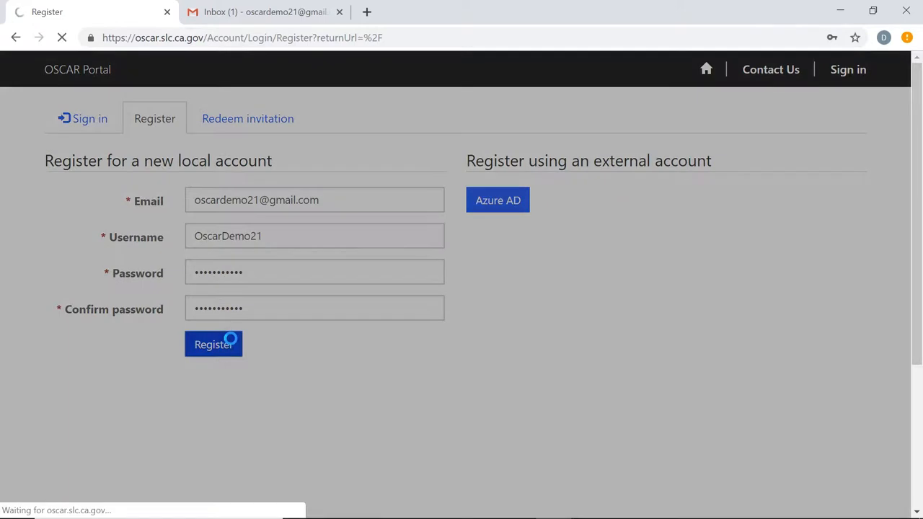
pyautogui.click(213, 344)
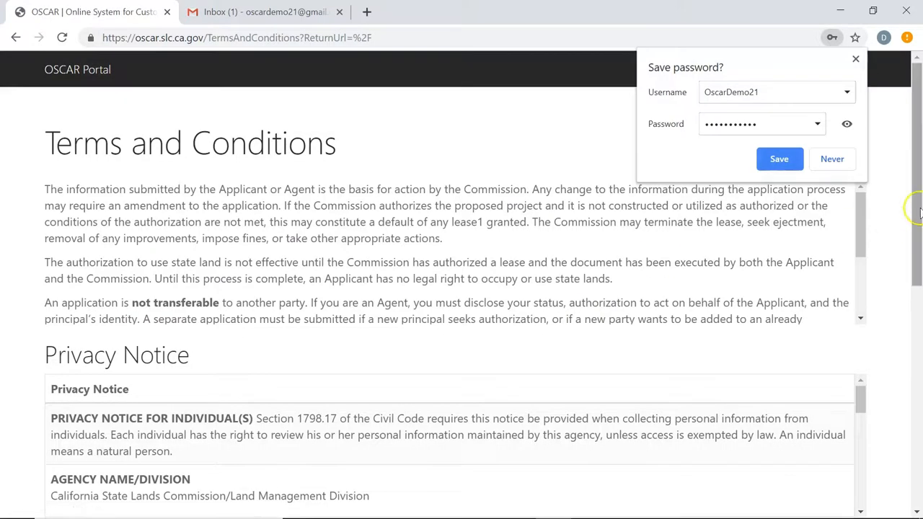
pyautogui.click(855, 59)
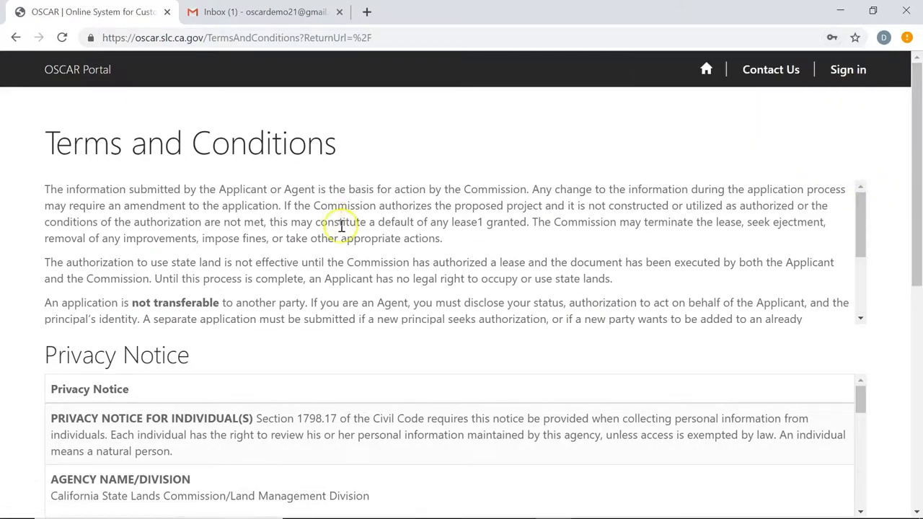
pyautogui.moveTo(532, 203)
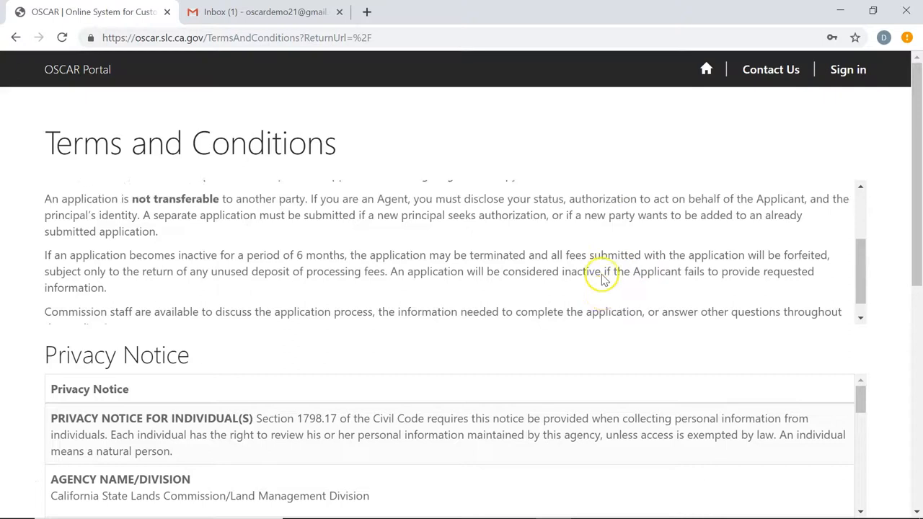
# Agree to the terms and conditions and continue
pyautogui.scroll(3)
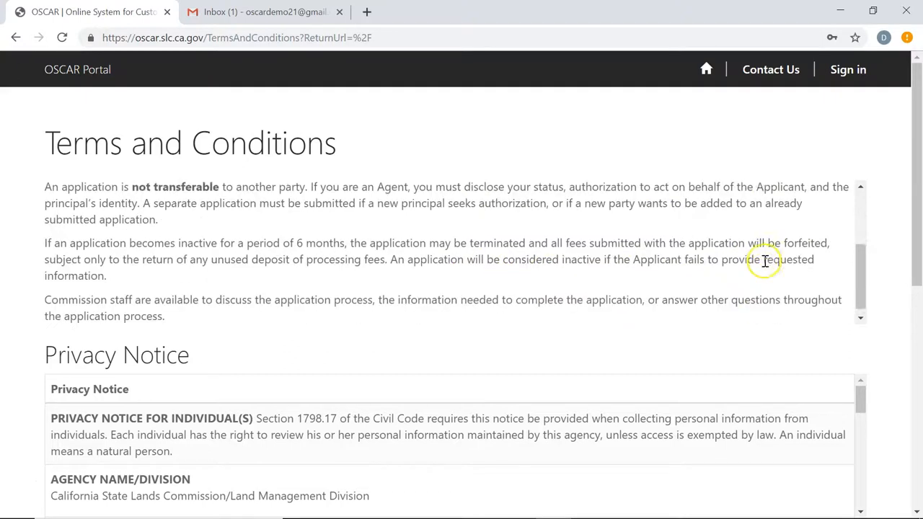
pyautogui.scroll(-3)
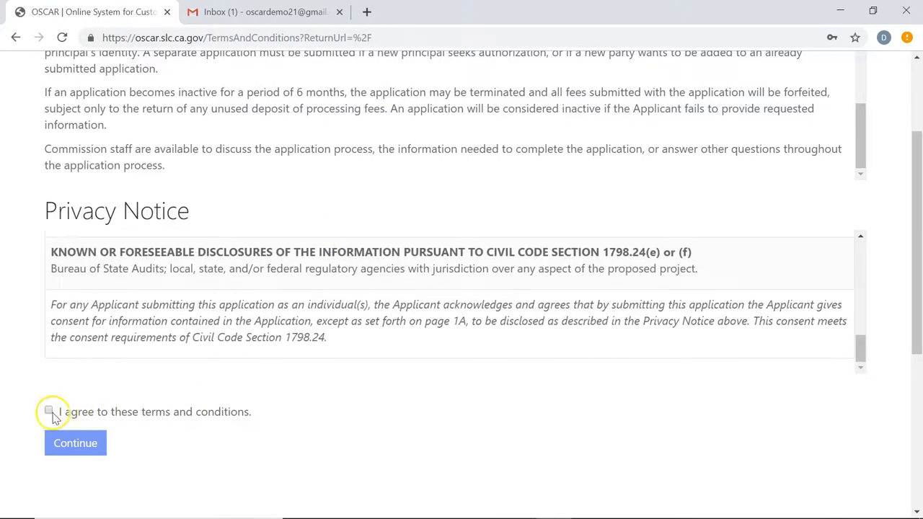
pyautogui.click(48, 410)
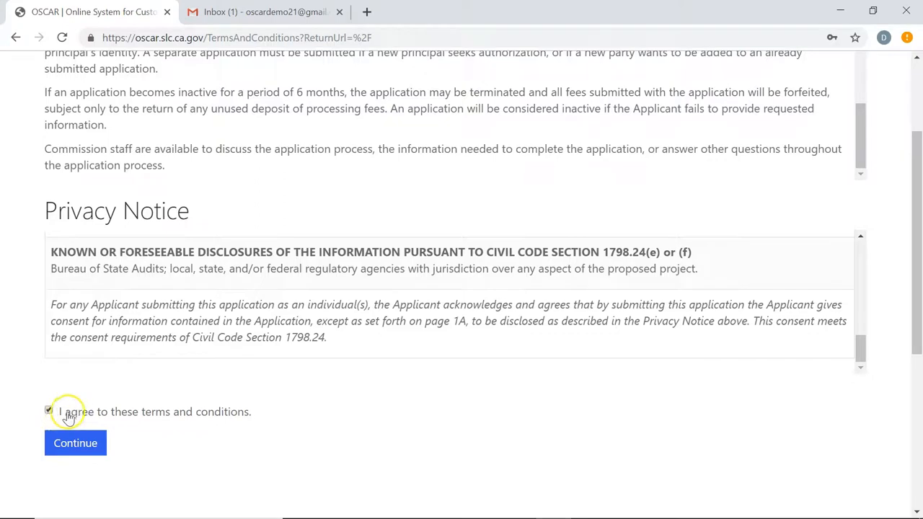
pyautogui.click(75, 443)
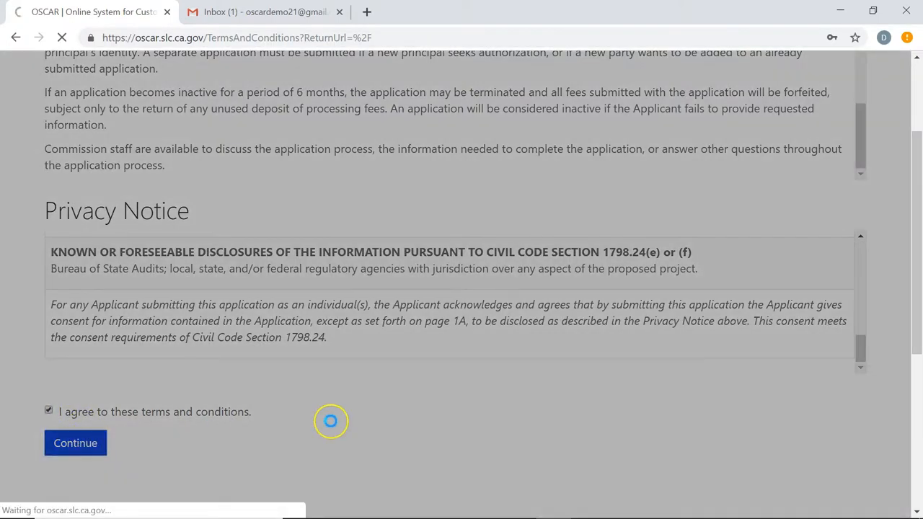
# Use the Profile page's 'Confirm Email' notice button to open the Confirm E-mail page
pyautogui.click(75, 443)
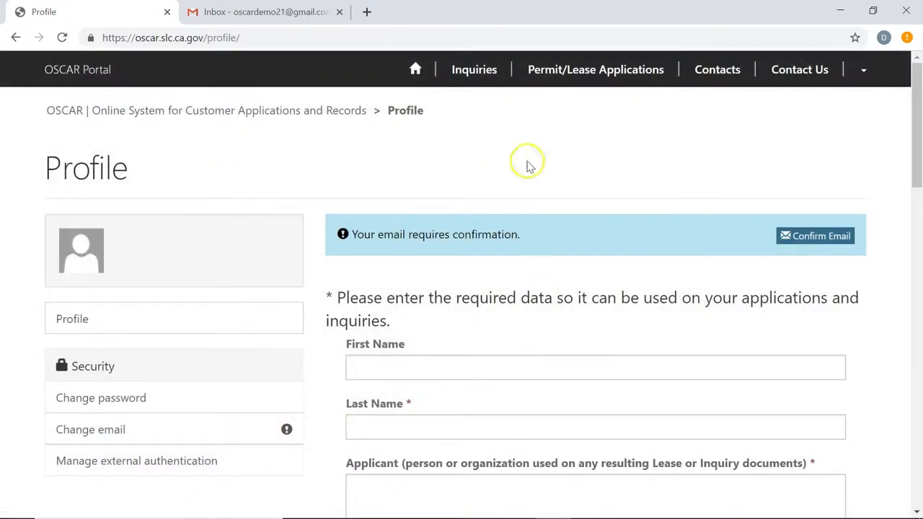
pyautogui.moveTo(351, 251)
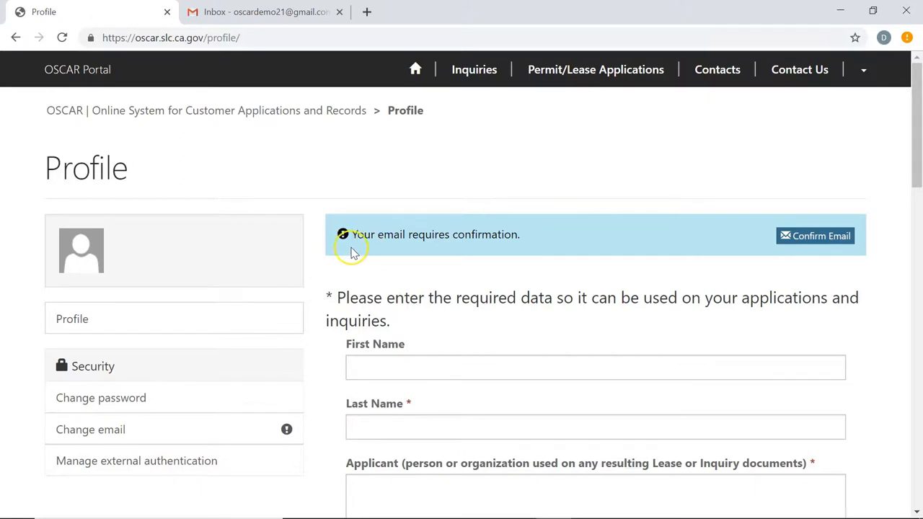
pyautogui.moveTo(551, 272)
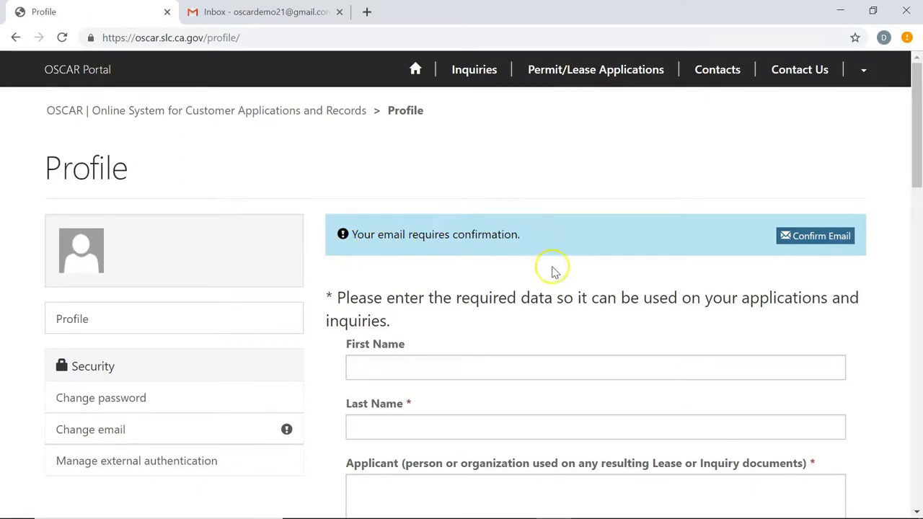
pyautogui.moveTo(821, 236)
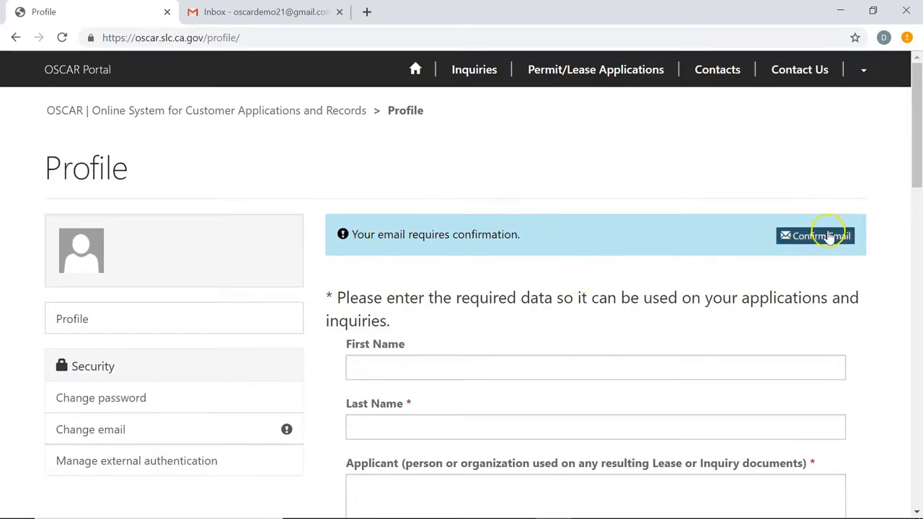
pyautogui.moveTo(815, 236)
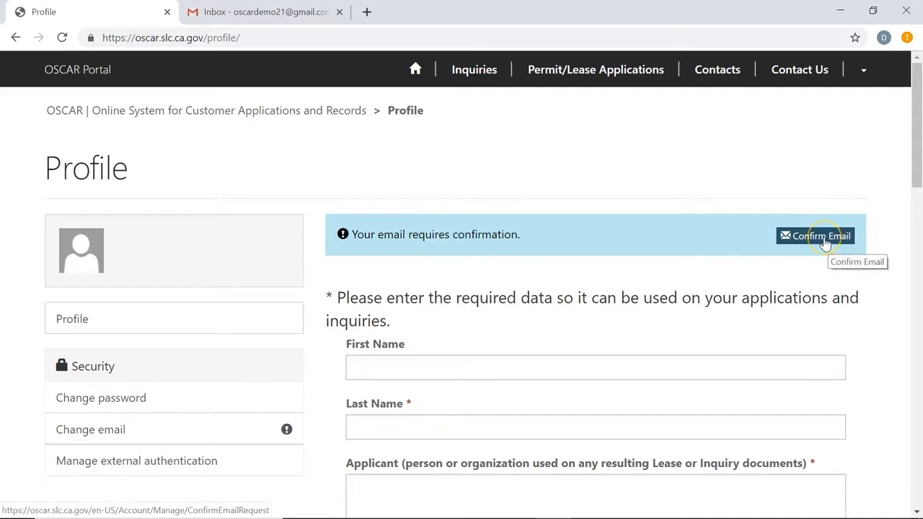
pyautogui.moveTo(822, 239)
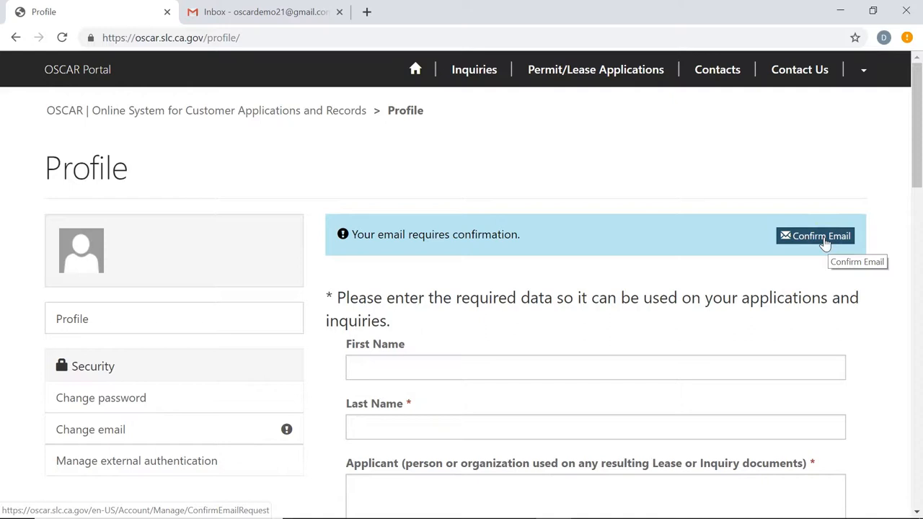
pyautogui.click(815, 236)
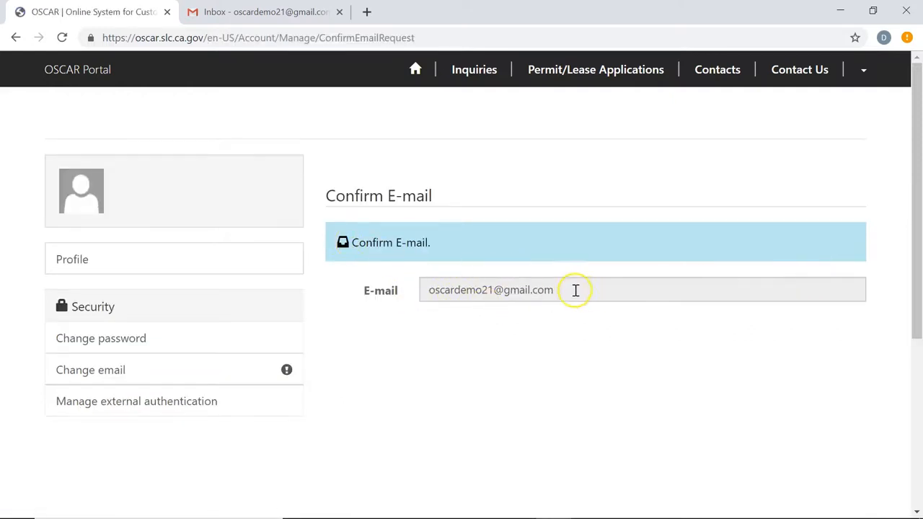
pyautogui.moveTo(311, 264)
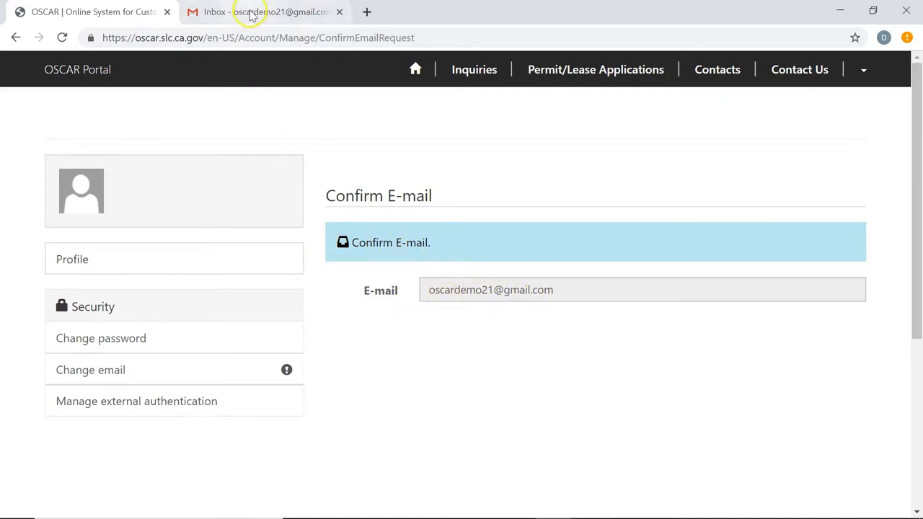
# Open the 'OSCAR Notification: Confirm your account' email in the Gmail inbox
pyautogui.click(265, 12)
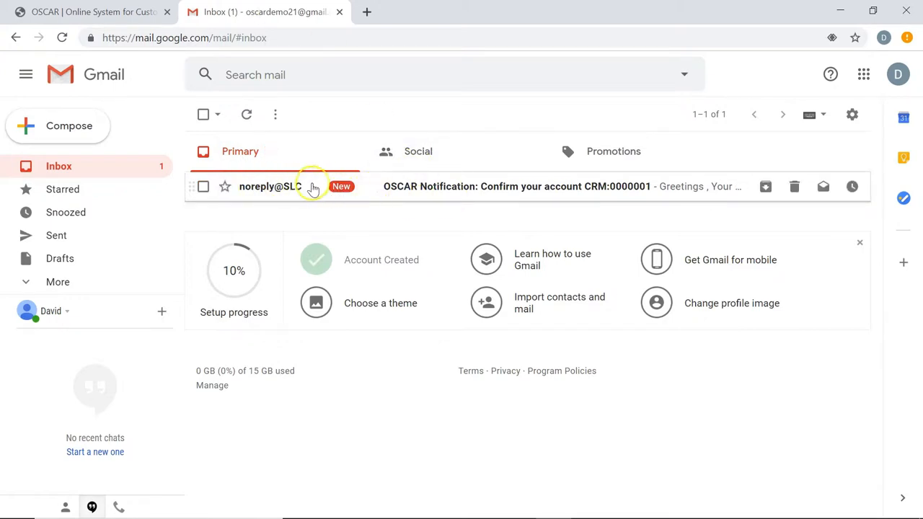
pyautogui.moveTo(568, 194)
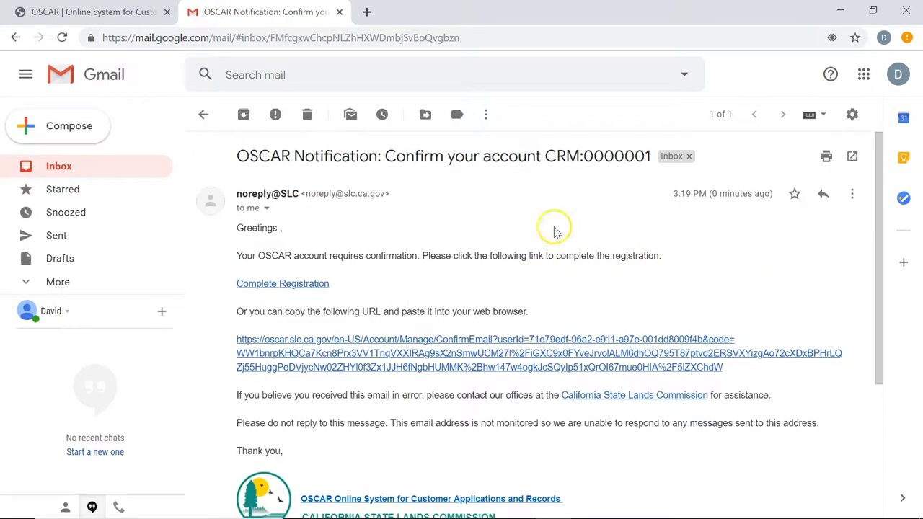
pyautogui.scroll(-3)
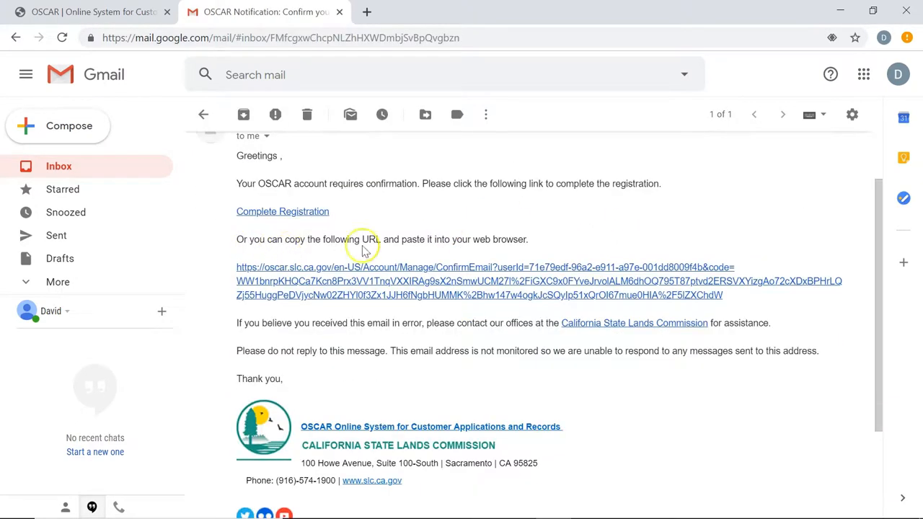
pyautogui.moveTo(414, 288)
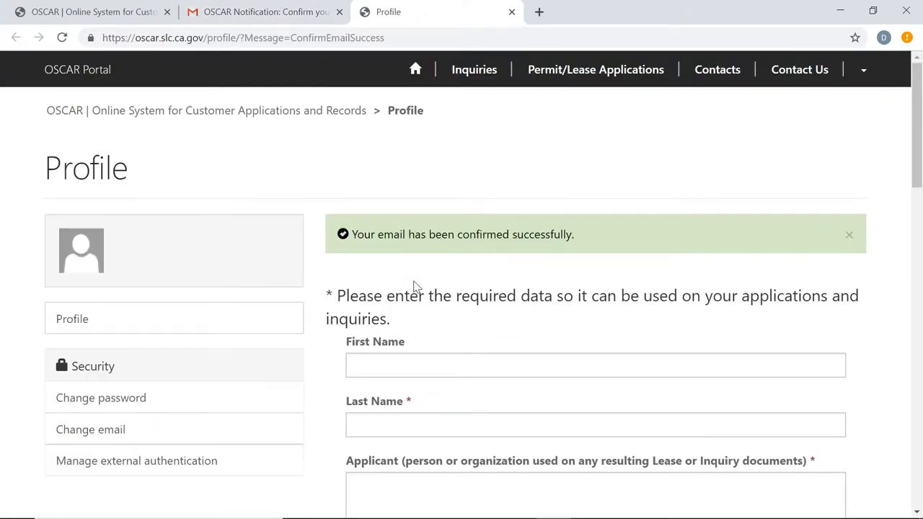
pyautogui.moveTo(556, 245)
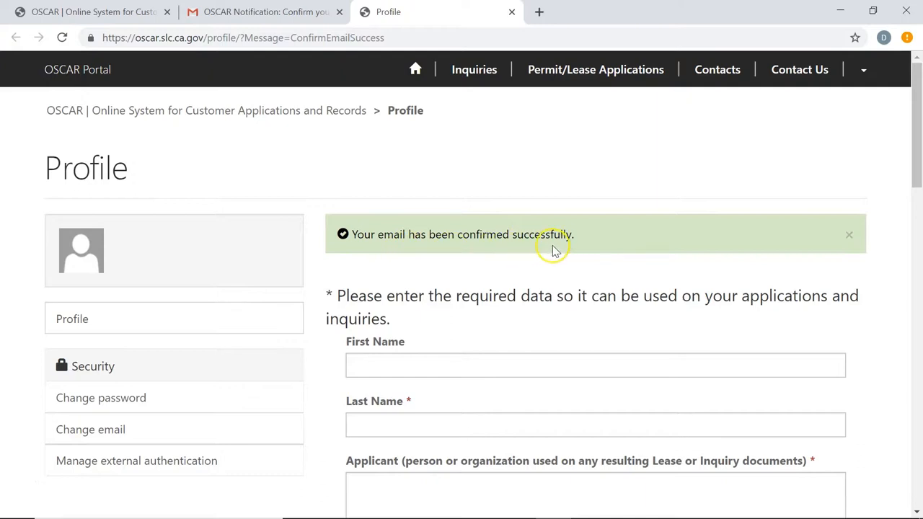
# Scroll down and back up through the empty Profile form after email confirmation
pyautogui.scroll(-3)
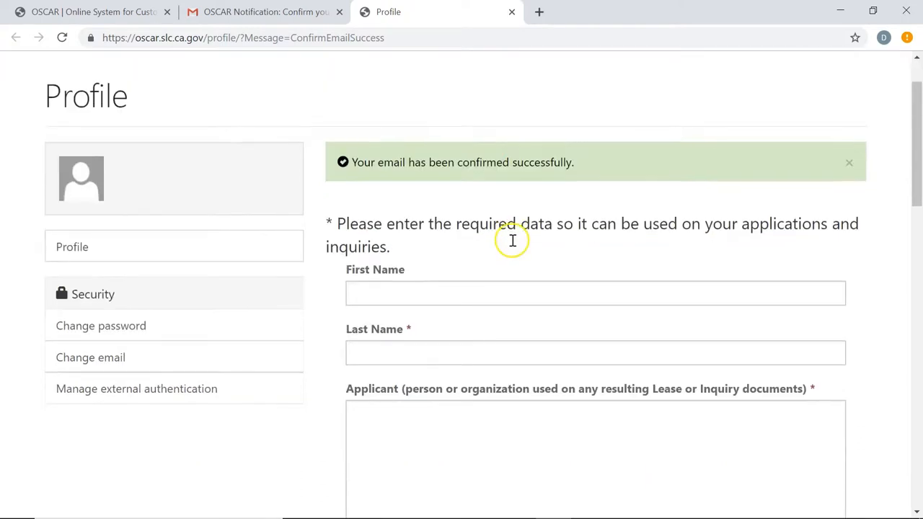
pyautogui.scroll(-3)
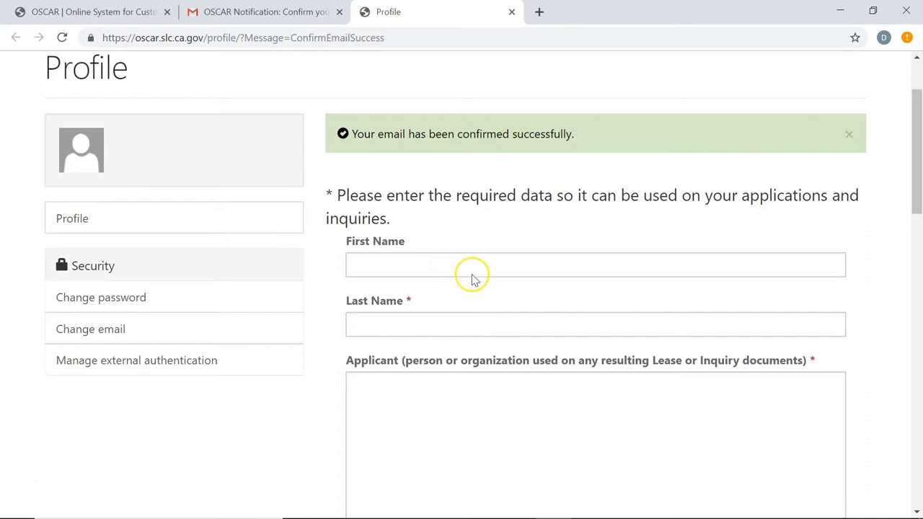
pyautogui.scroll(-3)
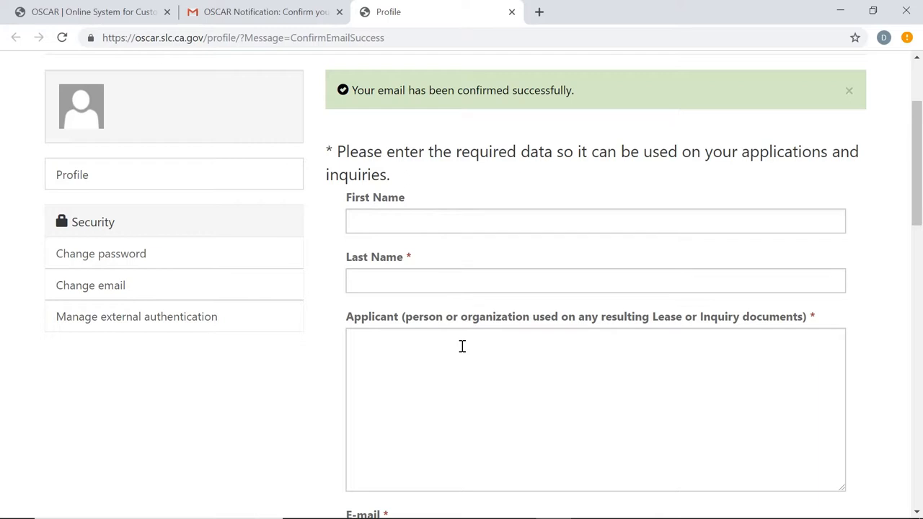
pyautogui.scroll(-3)
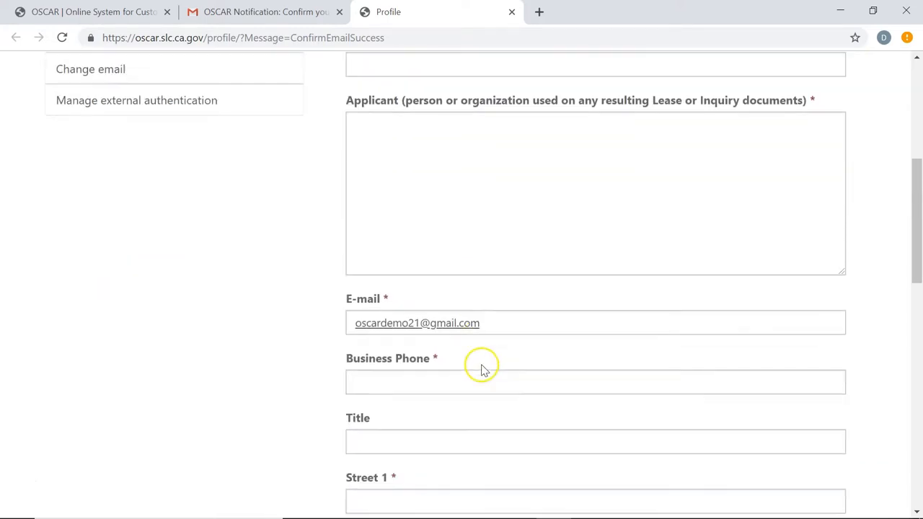
pyautogui.scroll(-3)
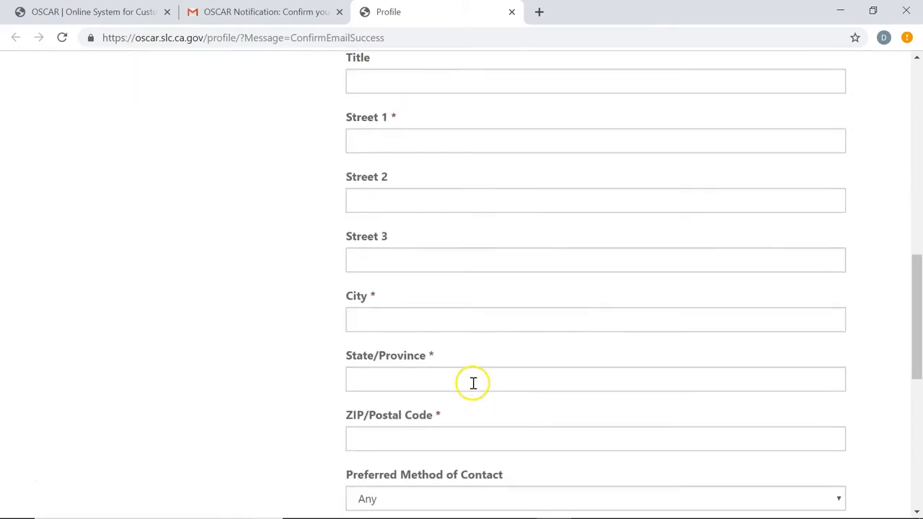
pyautogui.scroll(-3)
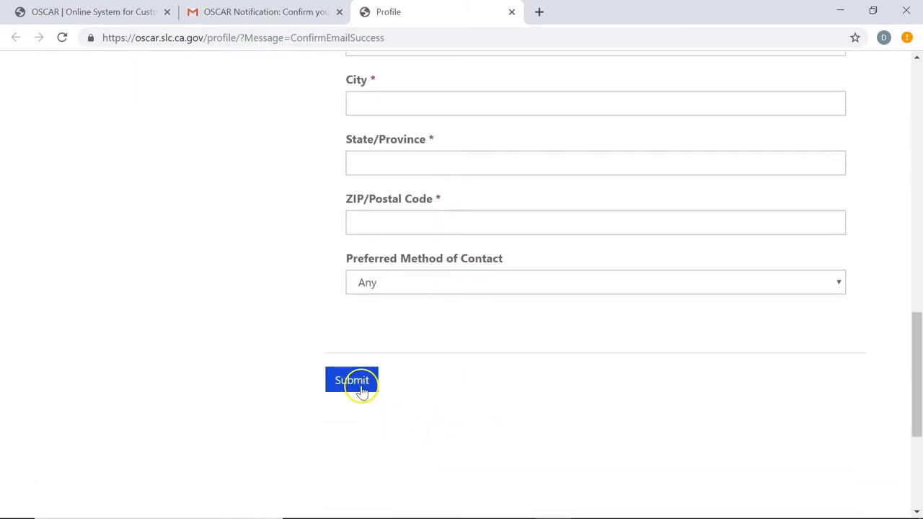
pyautogui.scroll(3)
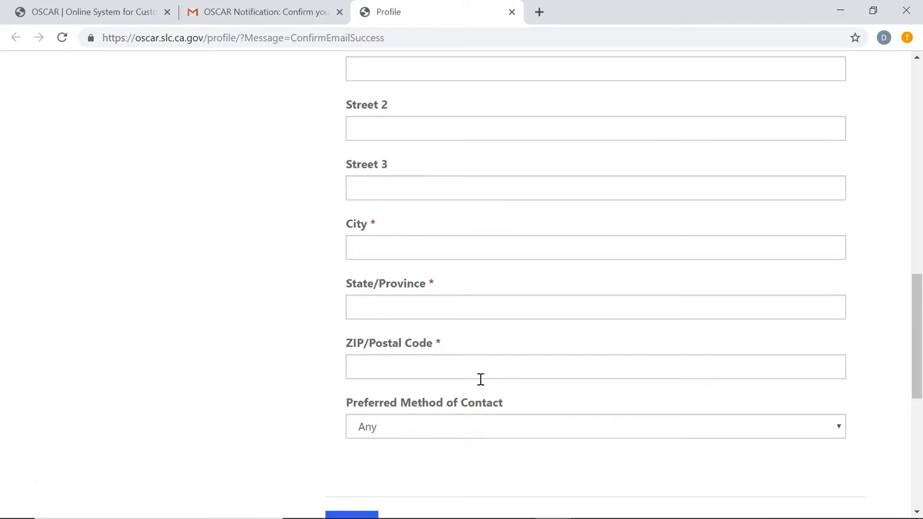
pyautogui.scroll(3)
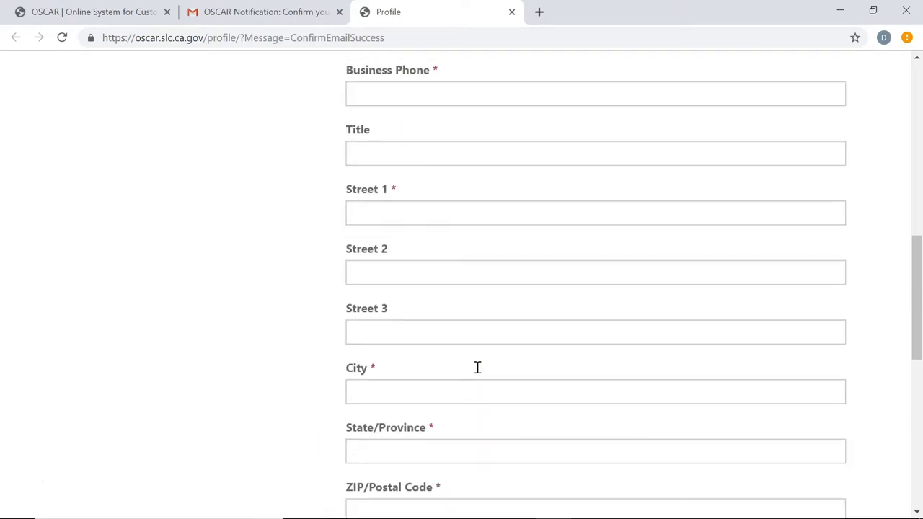
pyautogui.scroll(3)
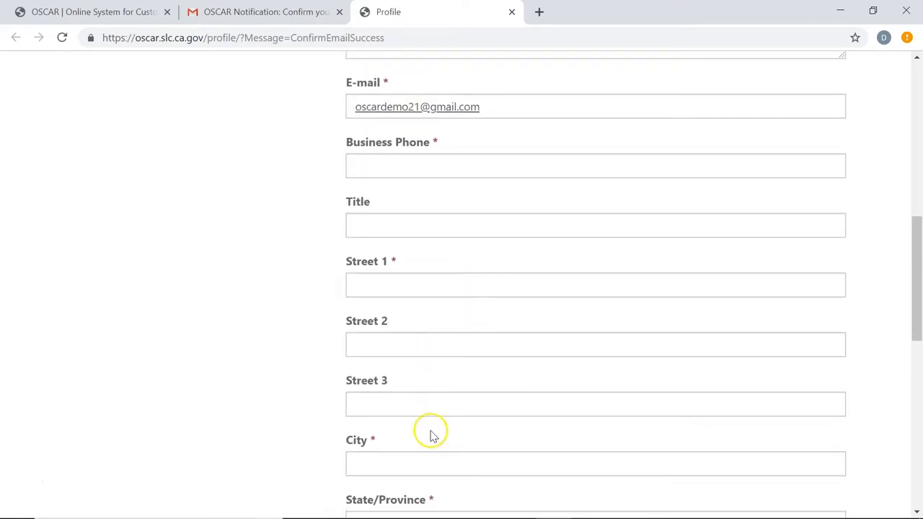
pyautogui.scroll(3)
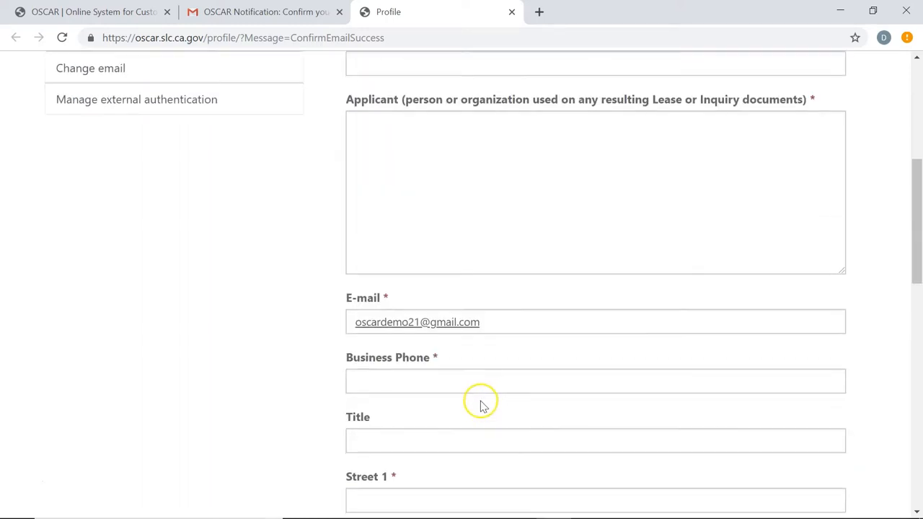
pyautogui.scroll(3)
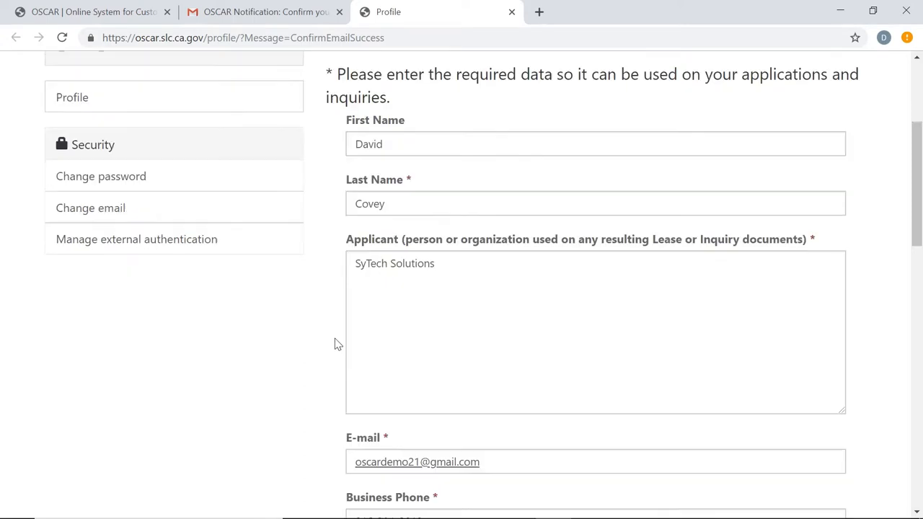
# Scroll through the Profile form with phone, title, Elk Grove CA 95758 address and Email preference
pyautogui.scroll(-3)
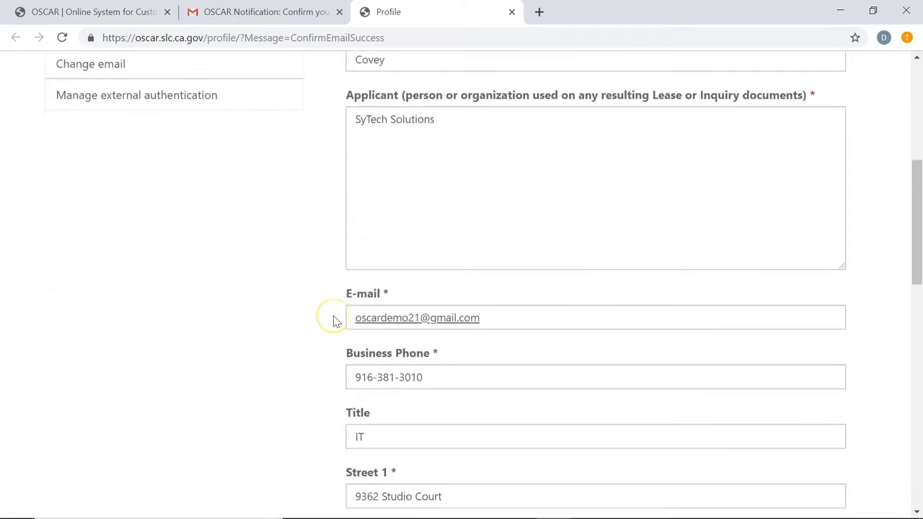
pyautogui.scroll(-3)
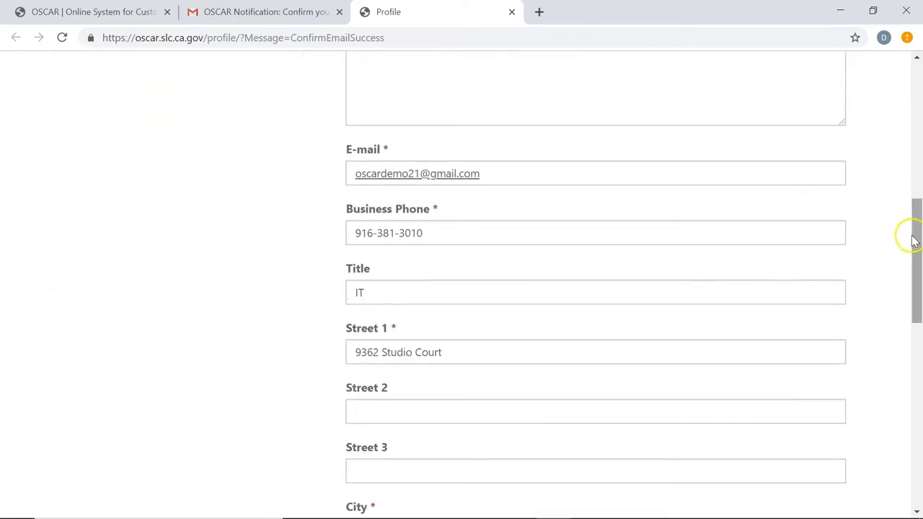
pyautogui.scroll(-3)
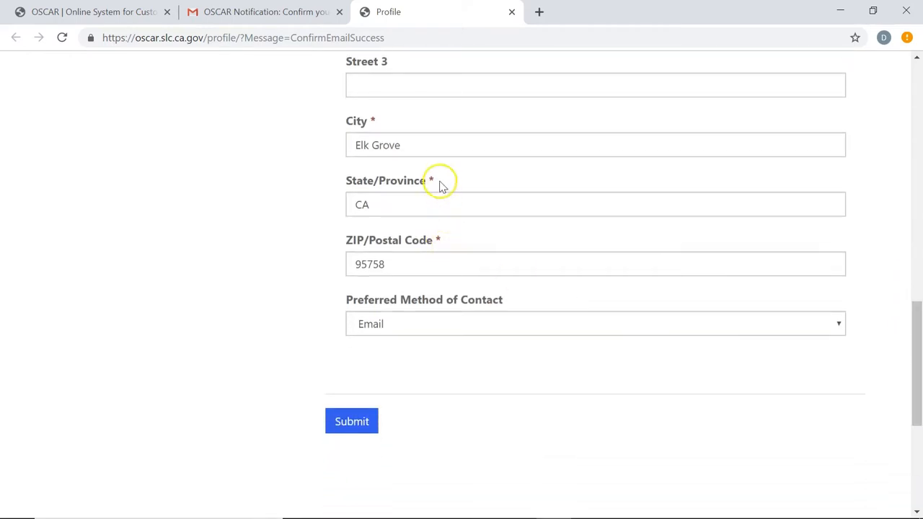
pyautogui.scroll(3)
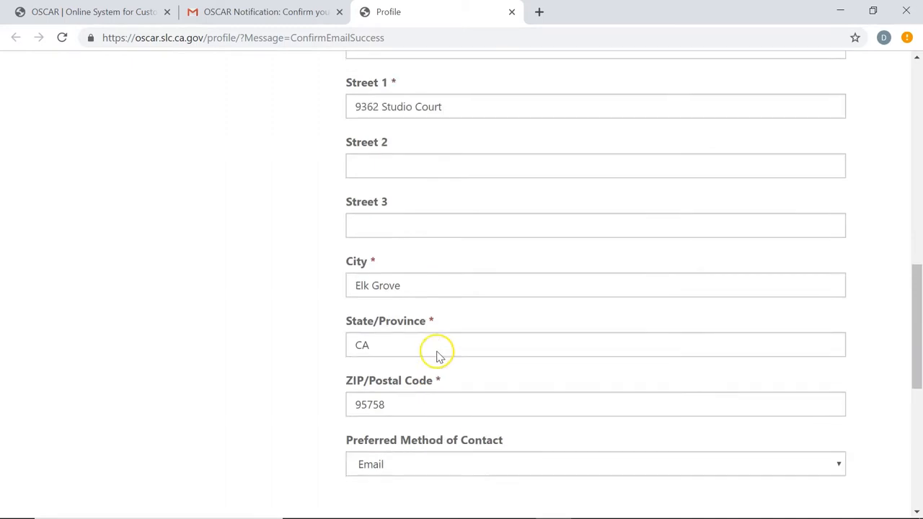
pyautogui.scroll(-3)
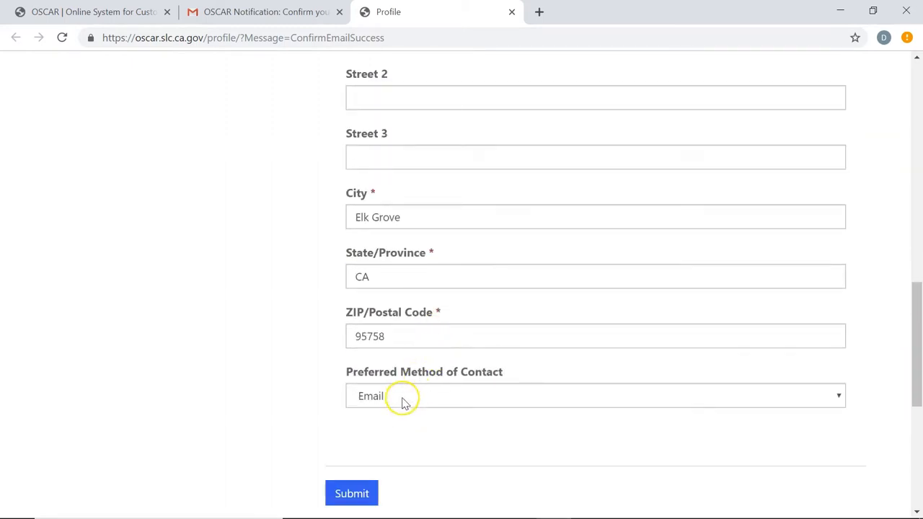
pyautogui.click(595, 395)
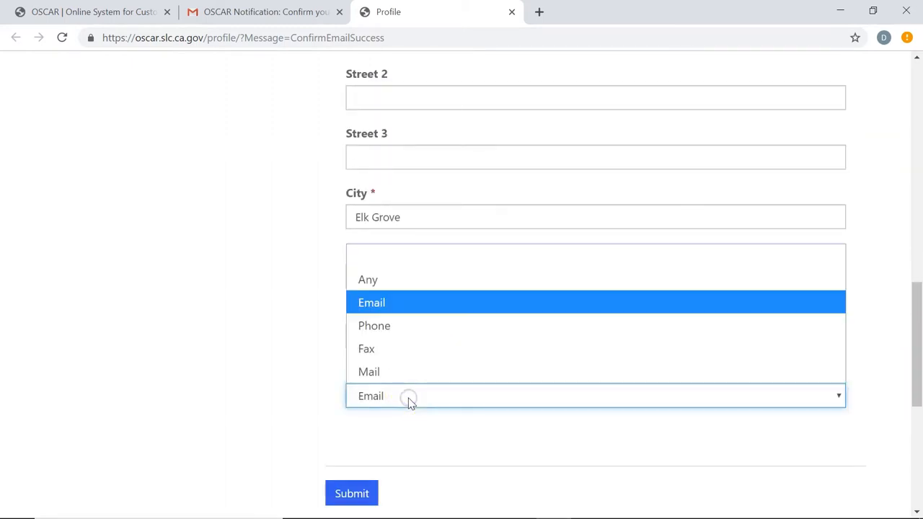
pyautogui.moveTo(409, 280)
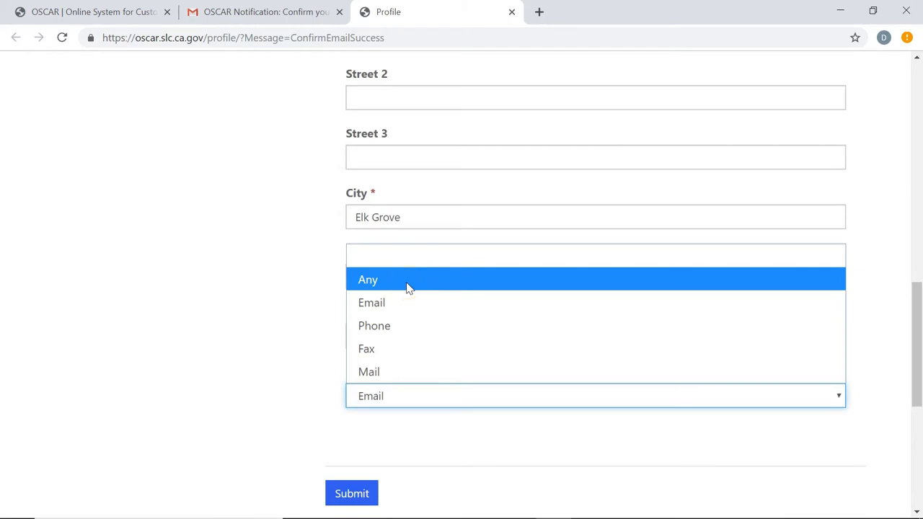
pyautogui.moveTo(404, 302)
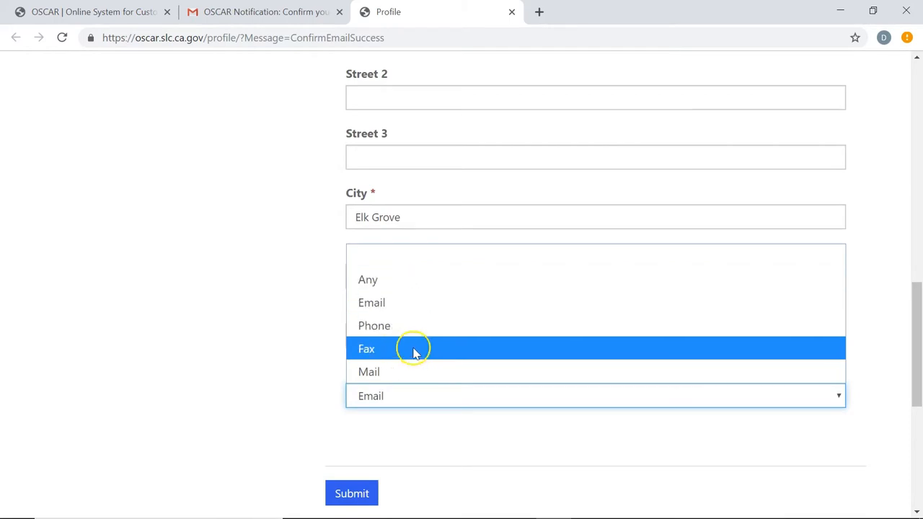
pyautogui.moveTo(433, 302)
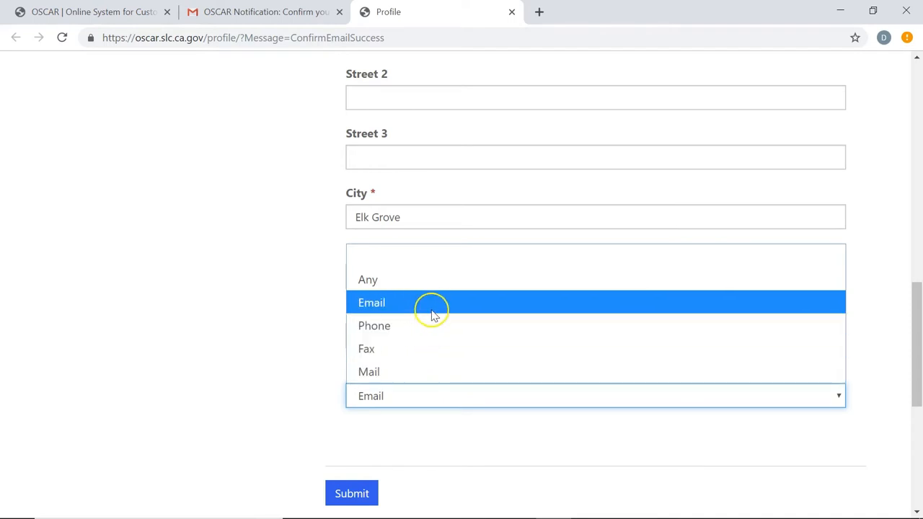
pyautogui.click(372, 302)
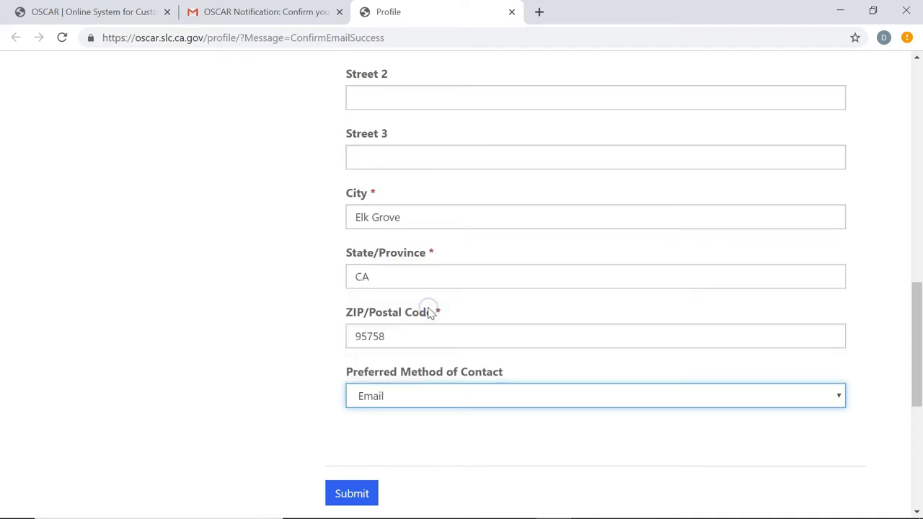
pyautogui.moveTo(428, 395)
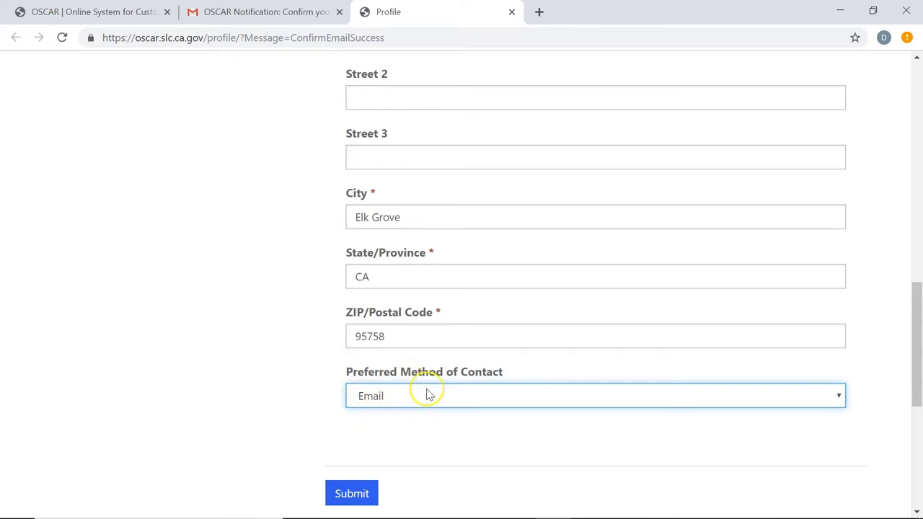
pyautogui.moveTo(397, 420)
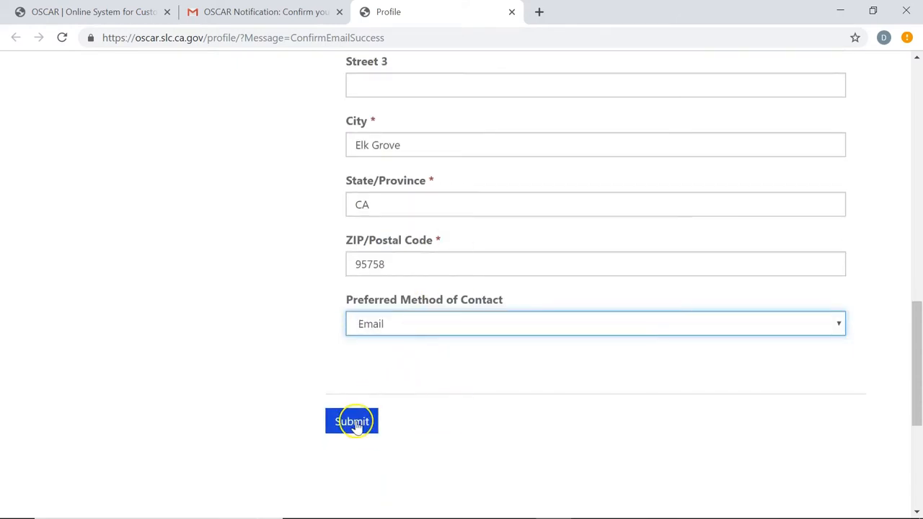
# Submit the Profile, then scroll down to check the saved details
pyautogui.click(351, 422)
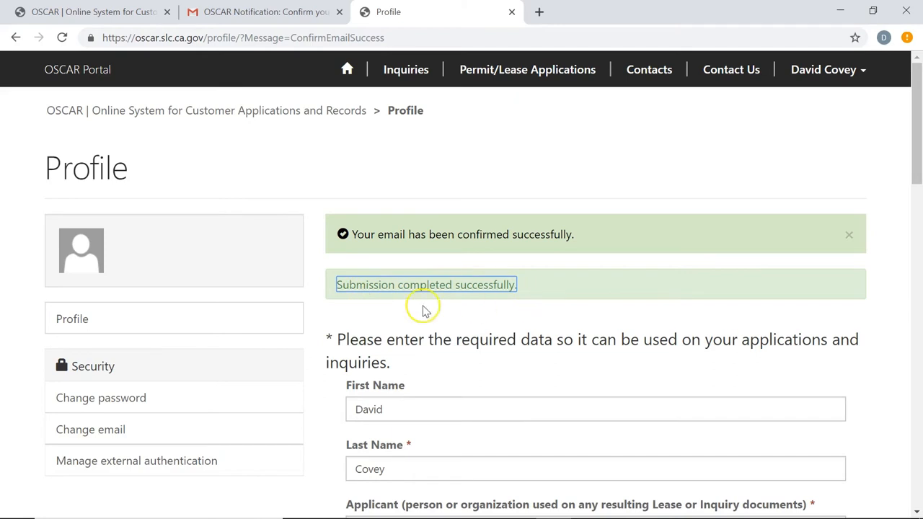
pyautogui.moveTo(426, 317)
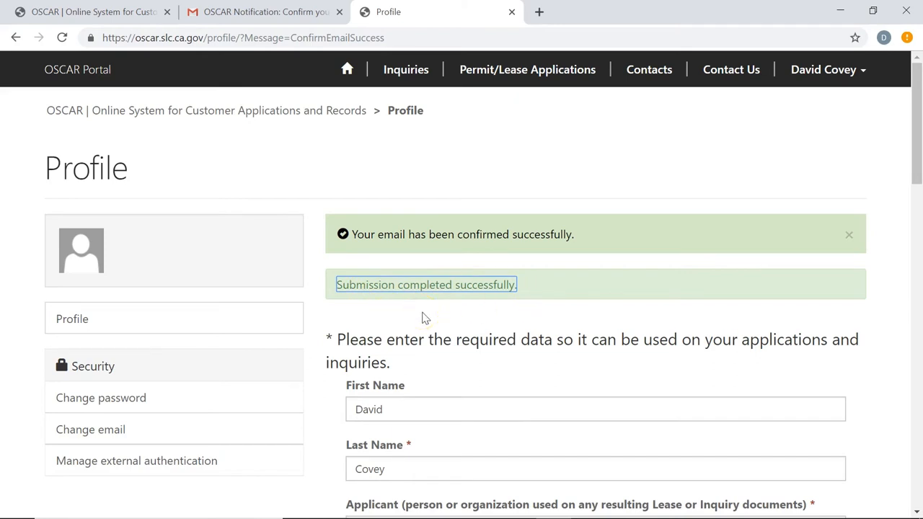
pyautogui.scroll(-3)
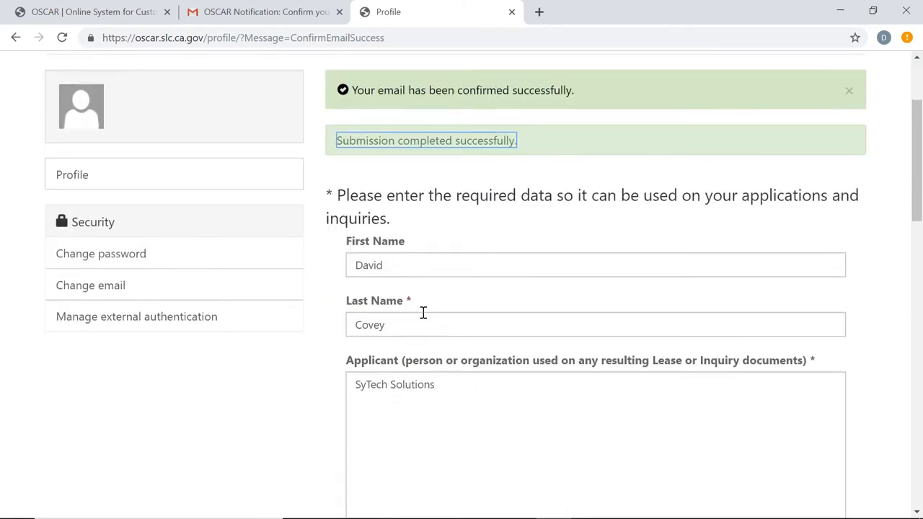
pyautogui.scroll(-3)
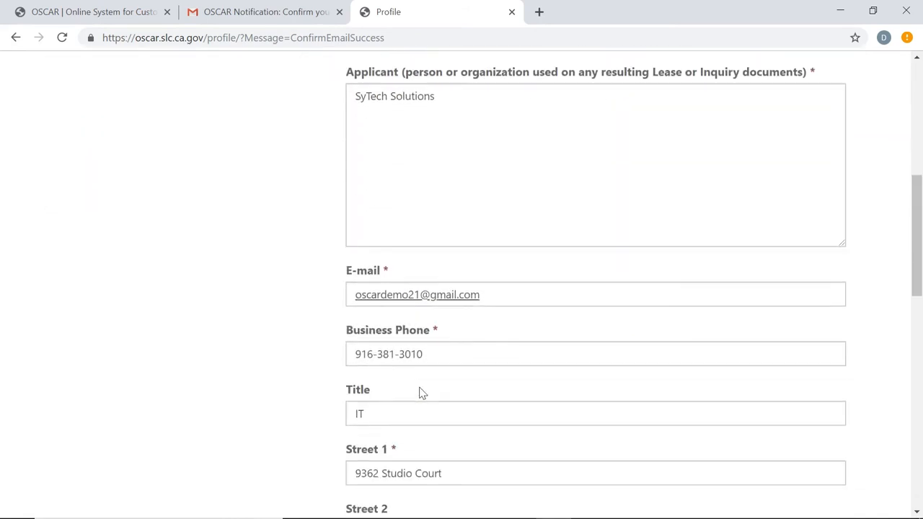
pyautogui.scroll(-3)
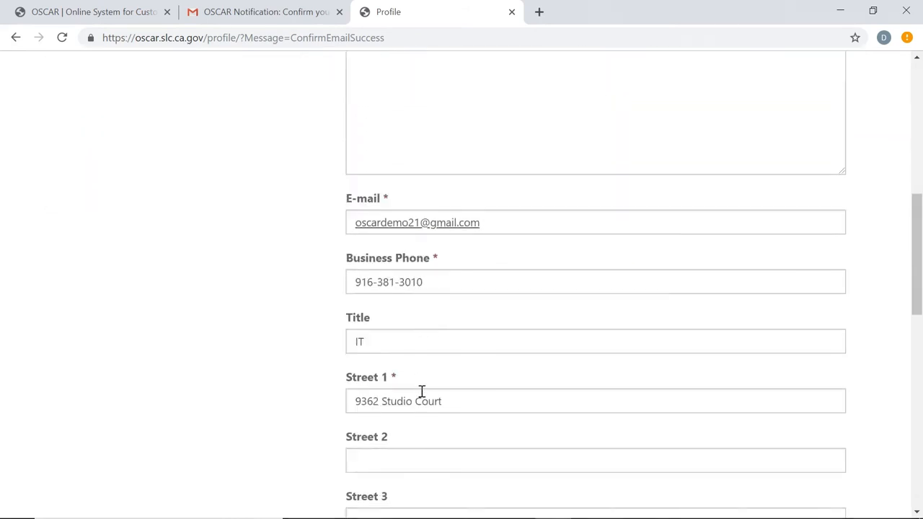
pyautogui.scroll(-3)
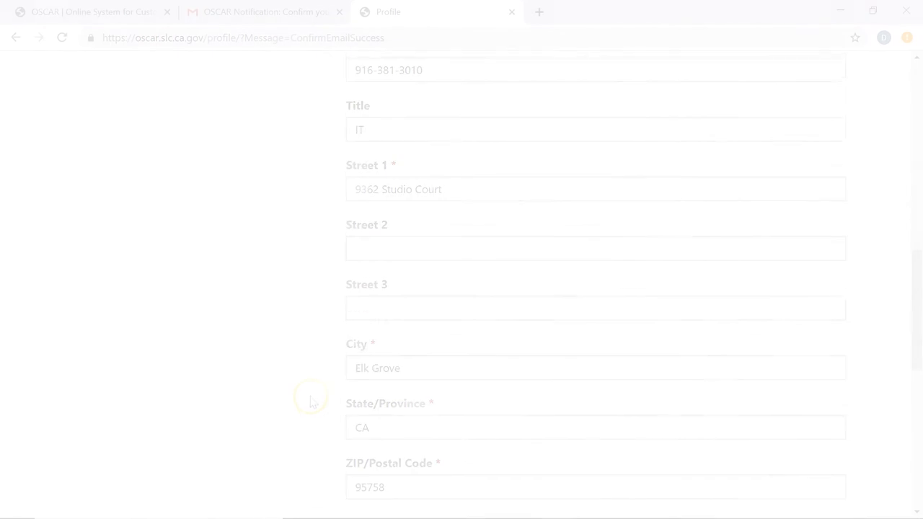